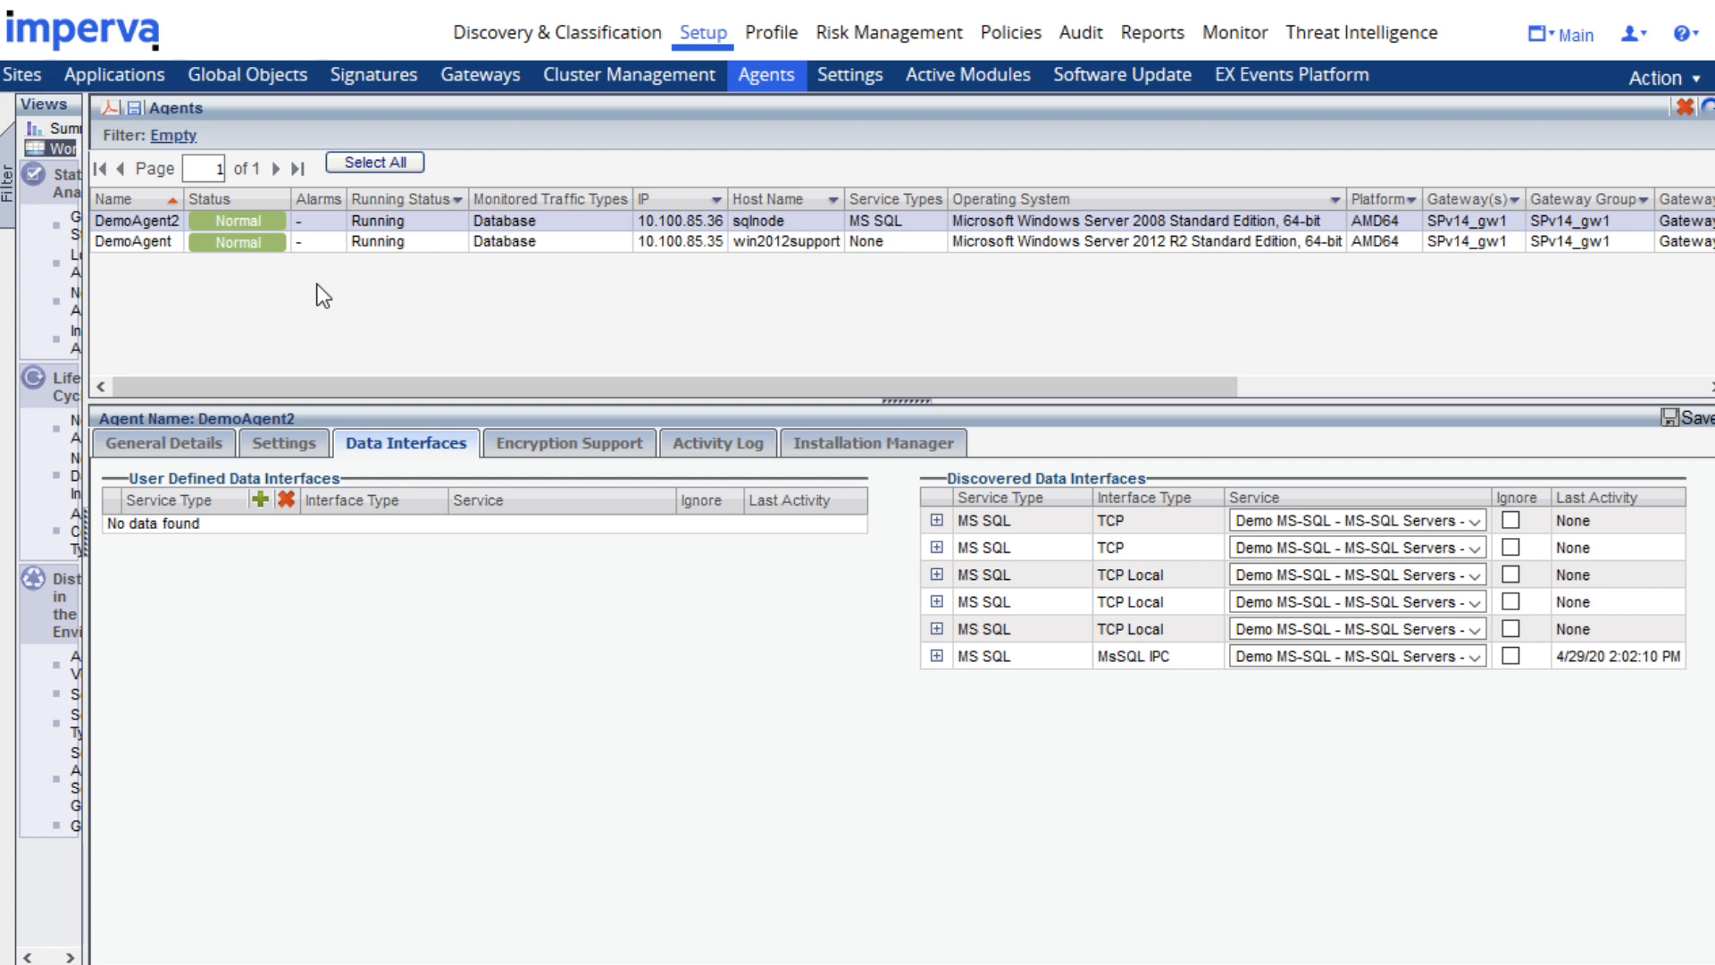
Step: Expand the Main workspace dropdown listing Main, Admin, Preferences, Tasks and Support
left_click(1547, 43)
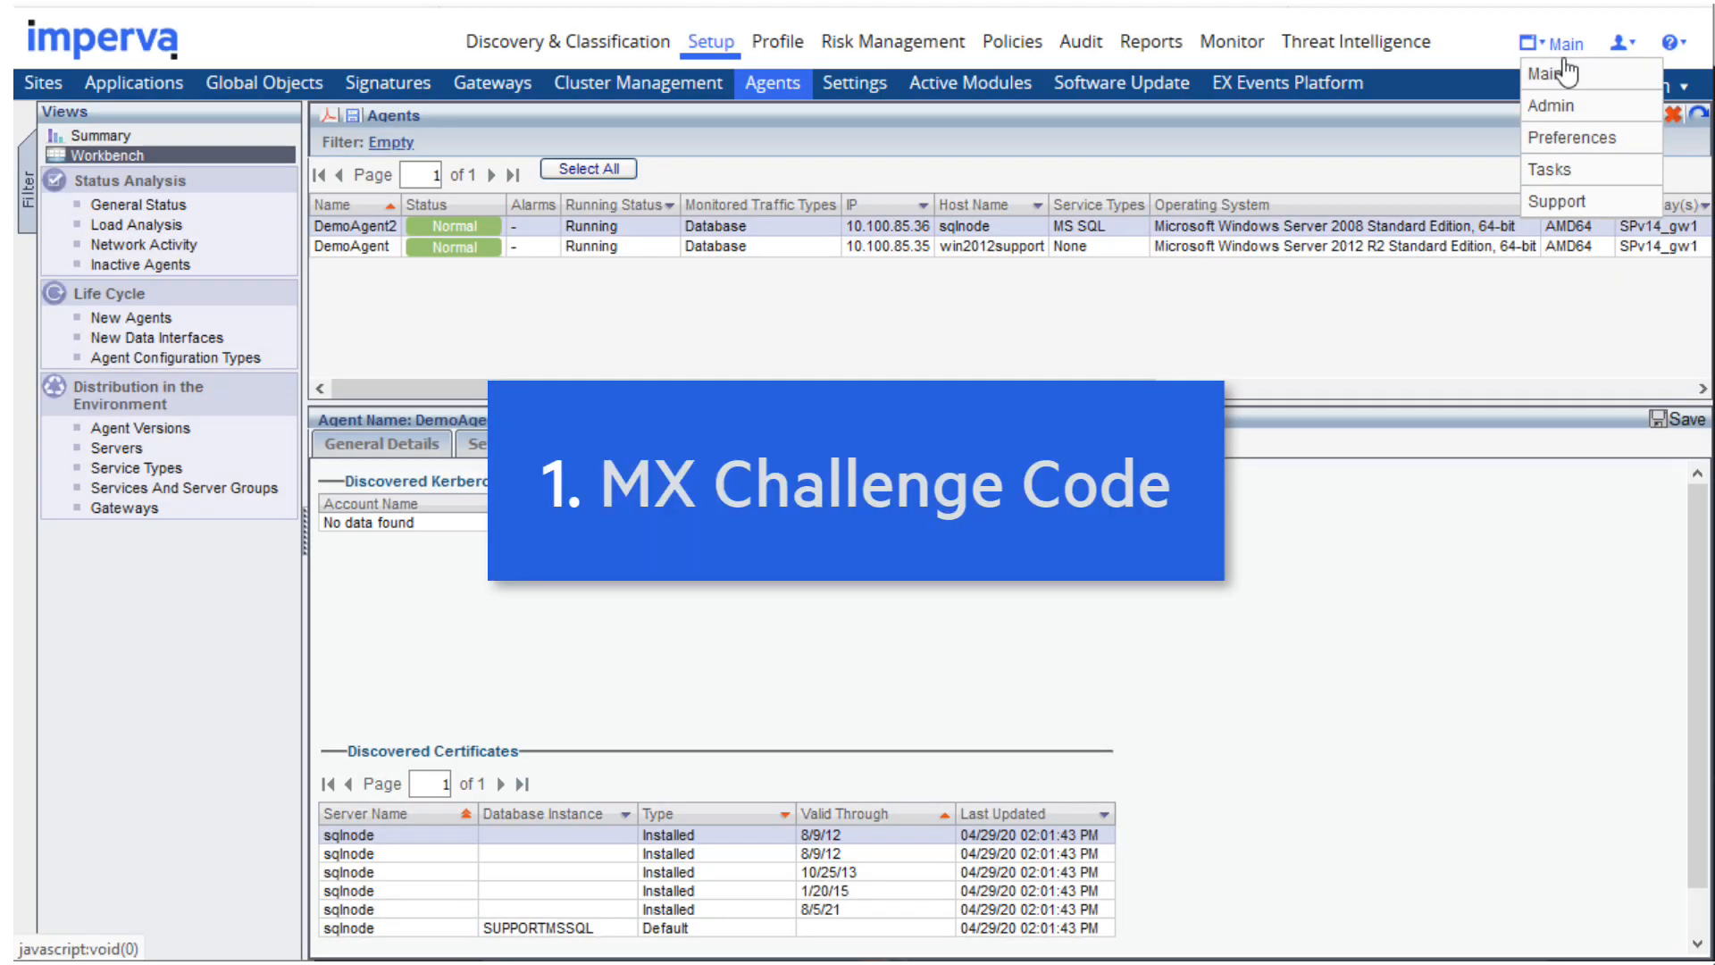
mouse_move(1550, 105)
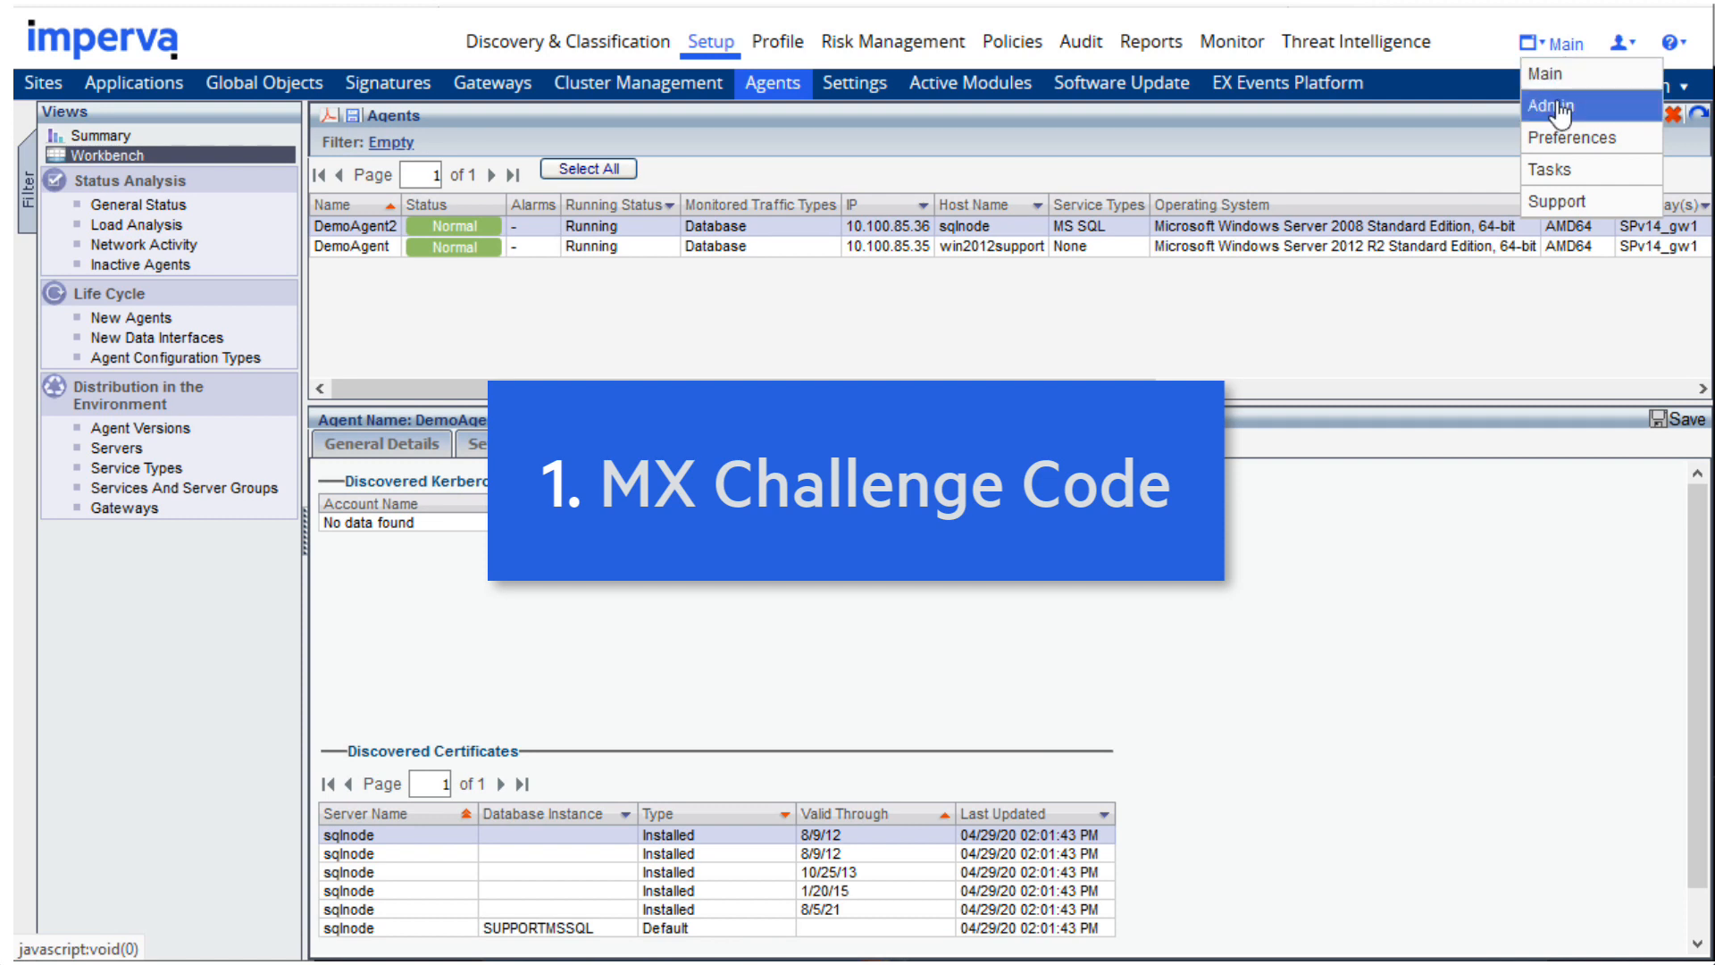
Step: Switch to the Admin workspace and show its Licensing information
left_click(1522, 105)
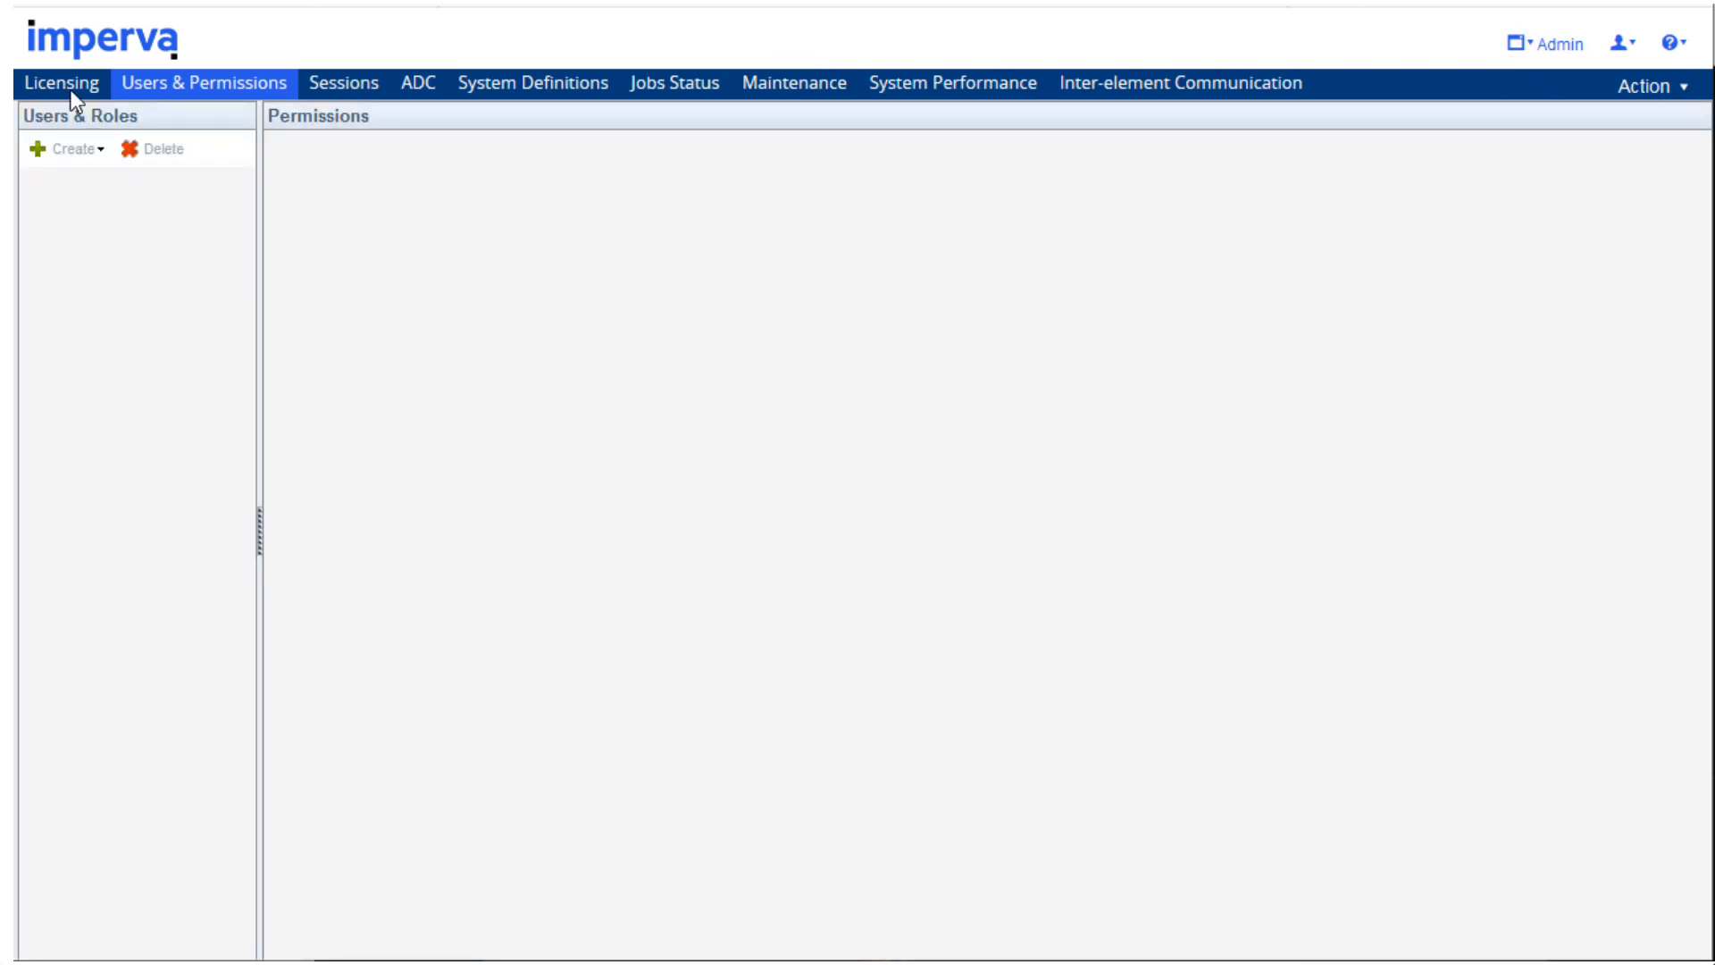
left_click(60, 83)
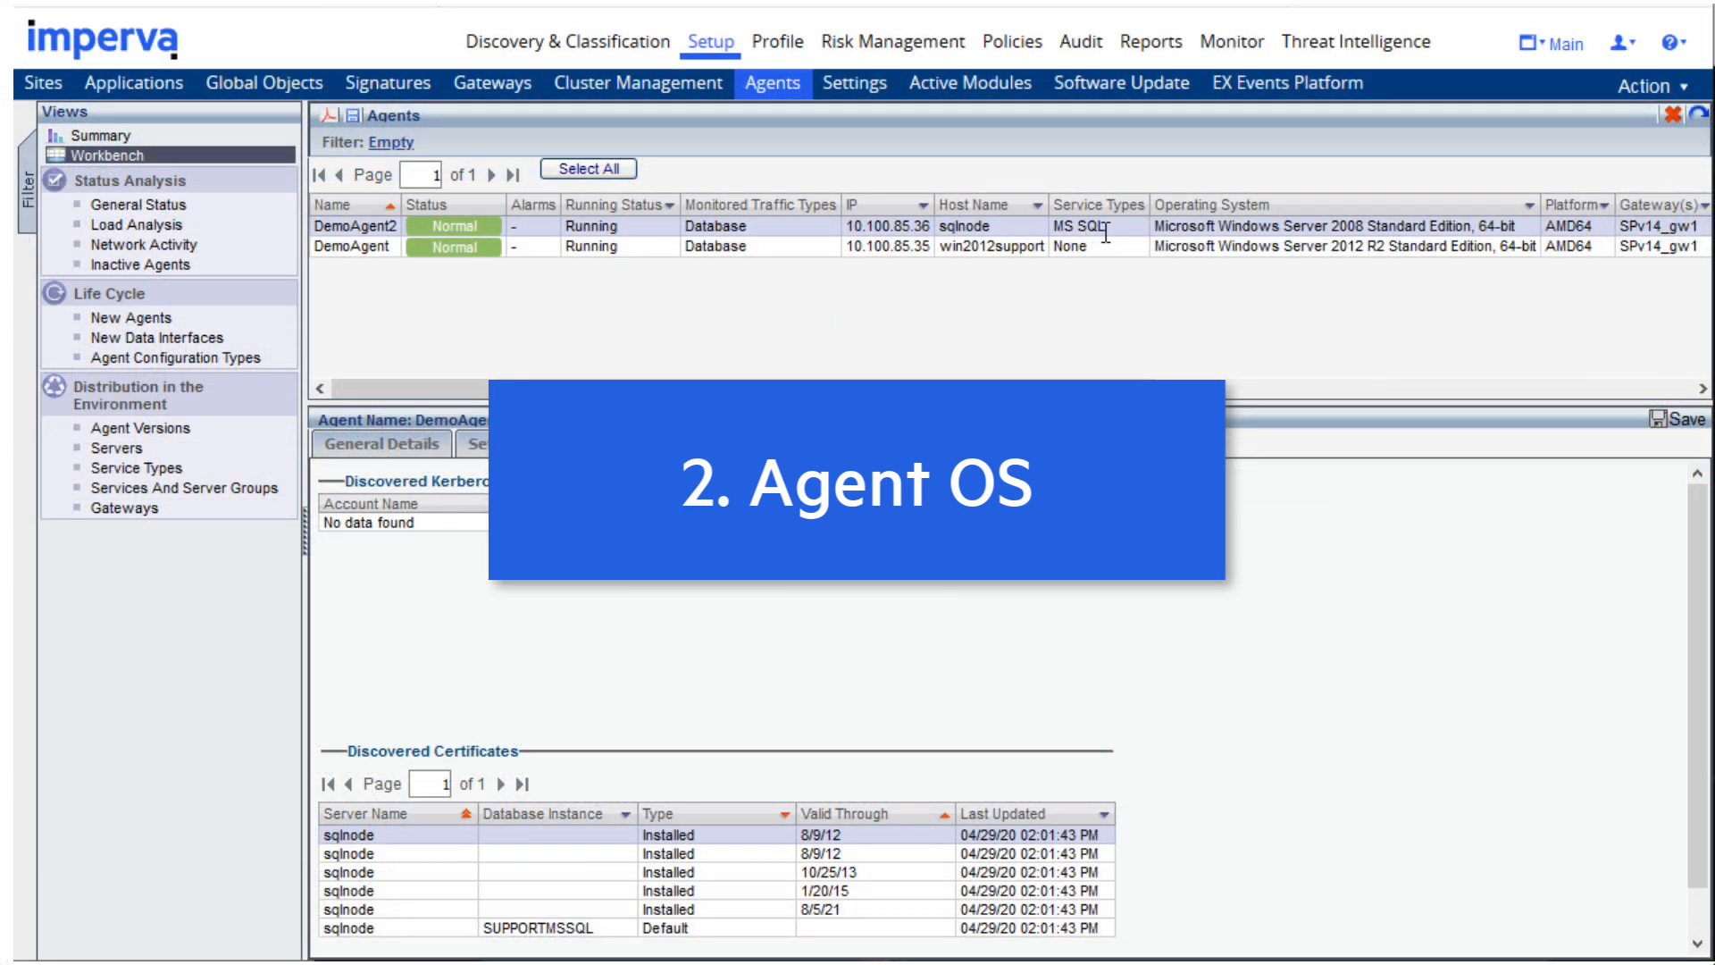
mouse_move(1112, 232)
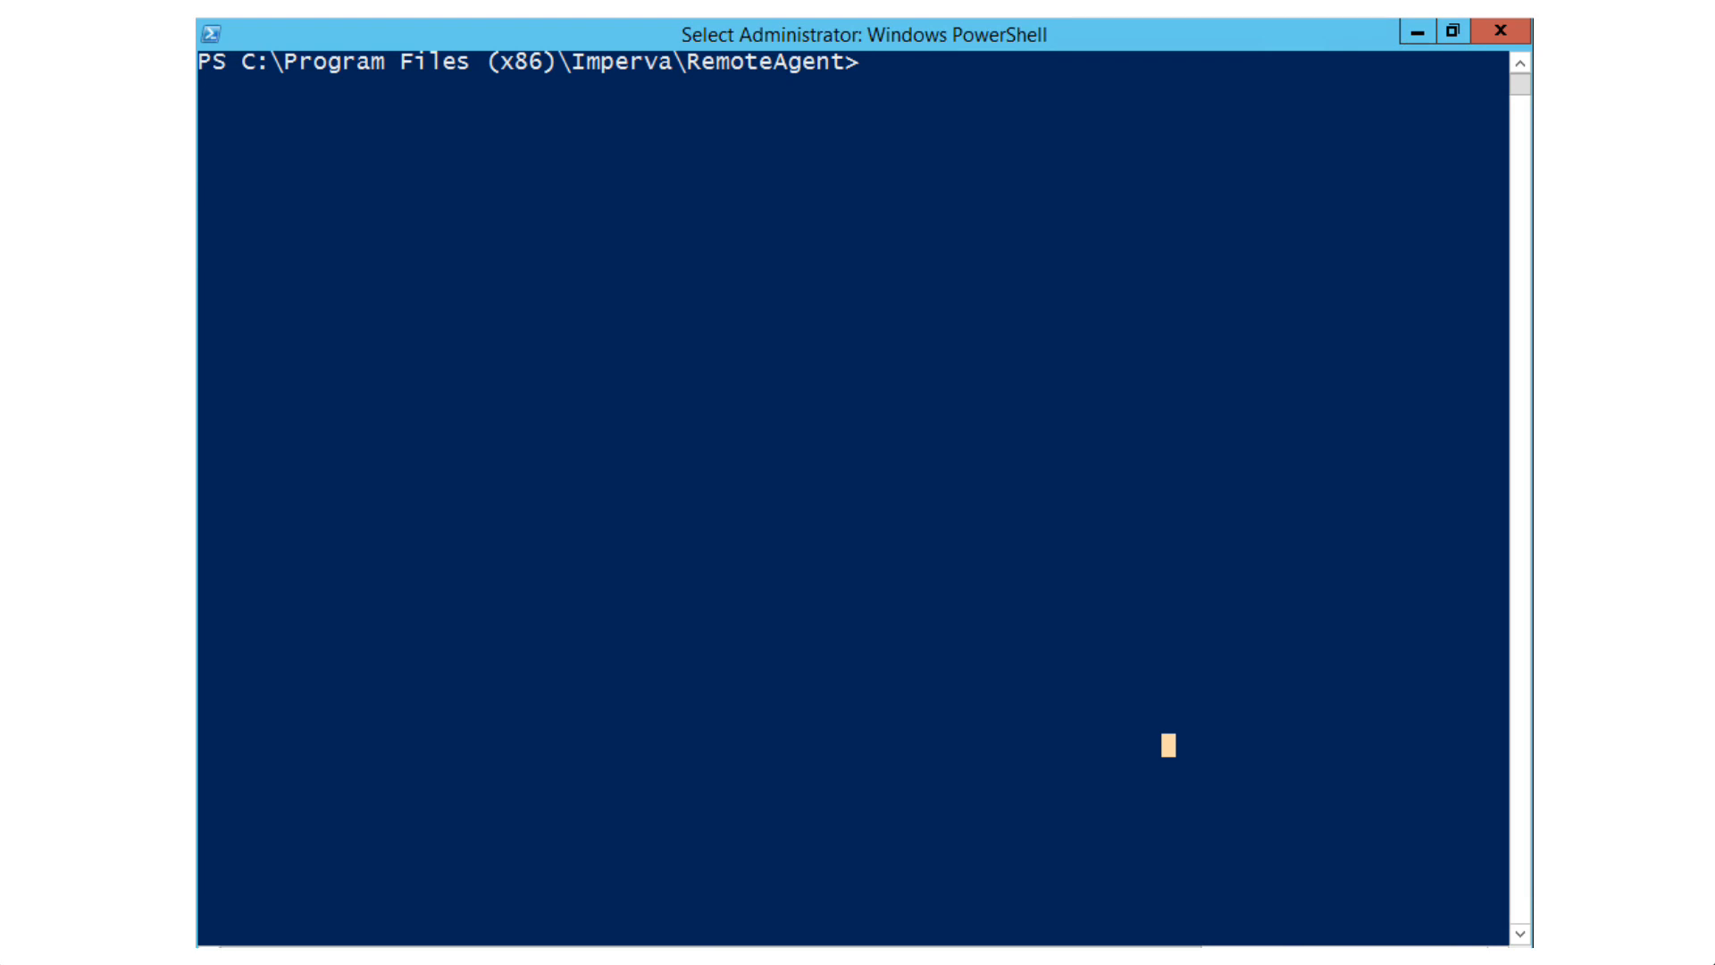
mouse_move(1202, 425)
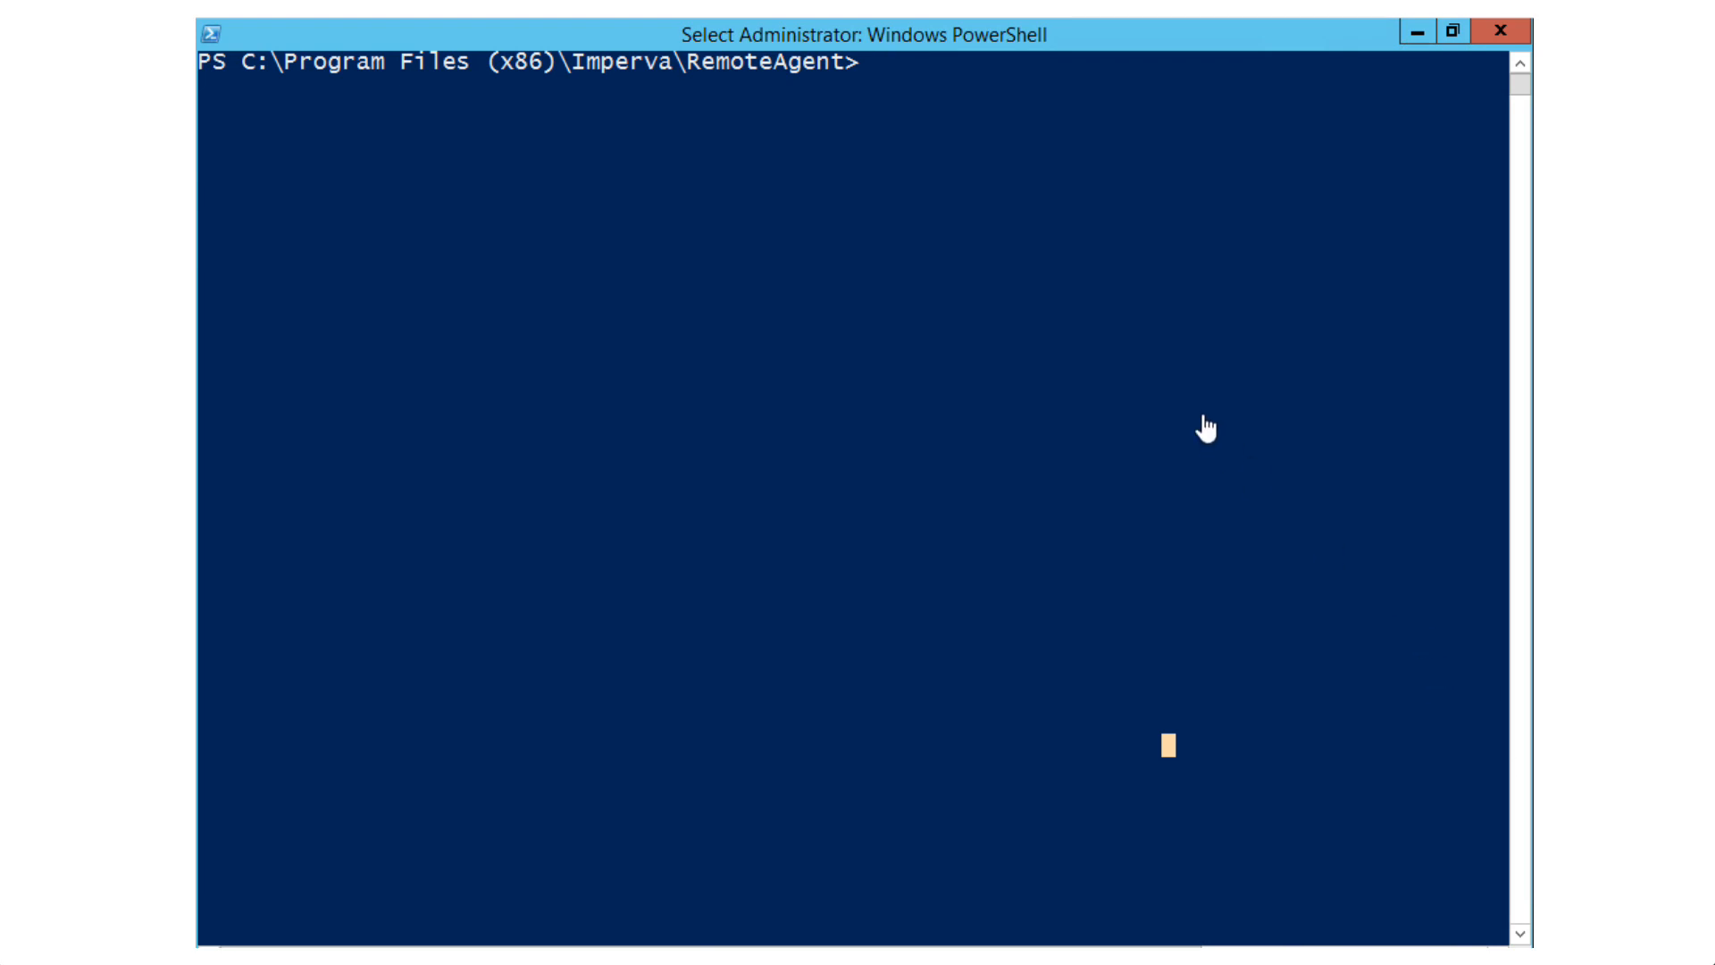
mouse_move(1088, 305)
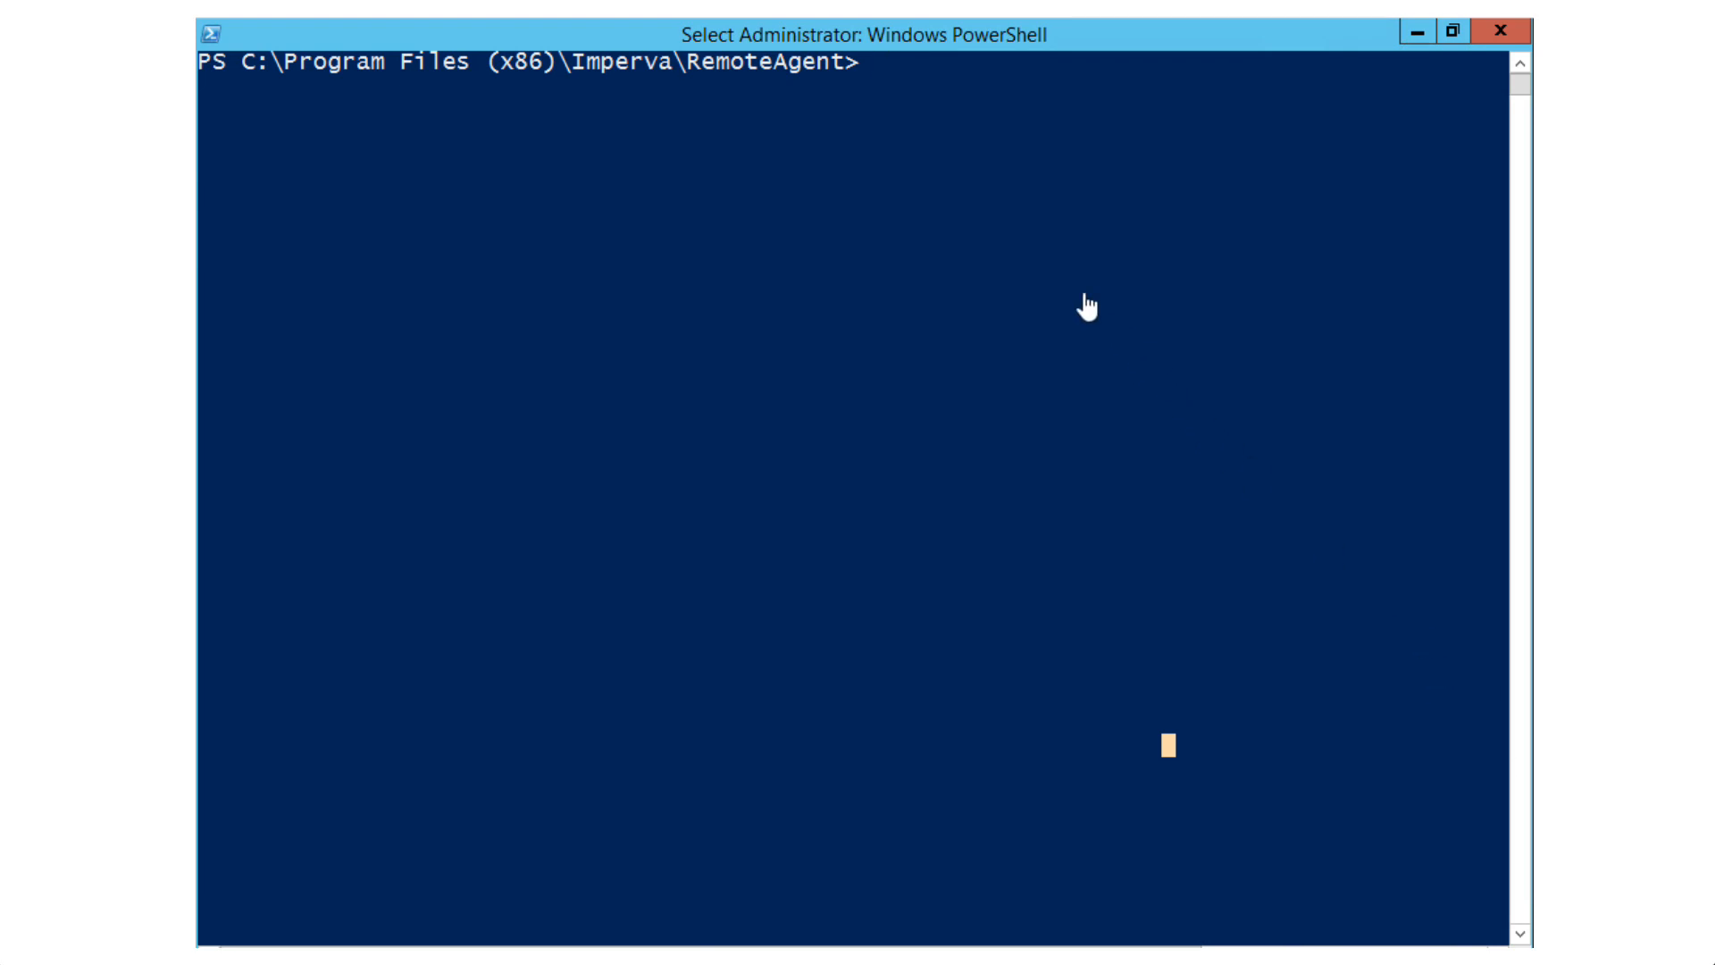
type("pw")
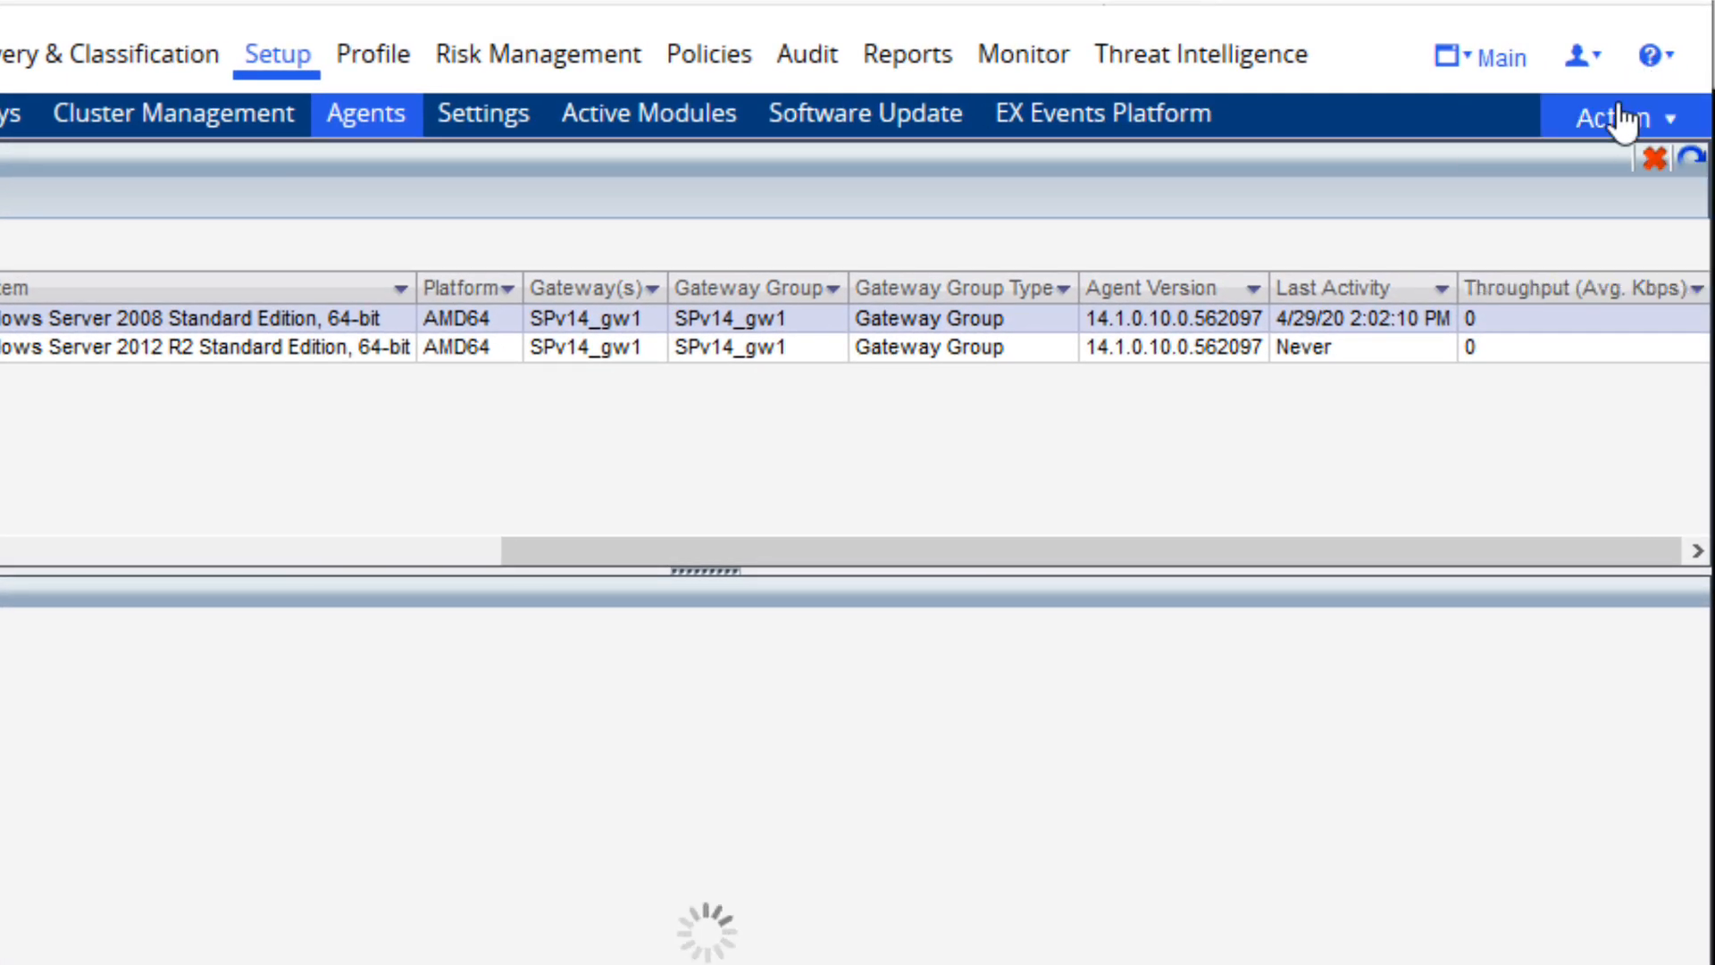
Step: Expand the Help (?) menu to reach the Open Support Case option
left_click(1629, 58)
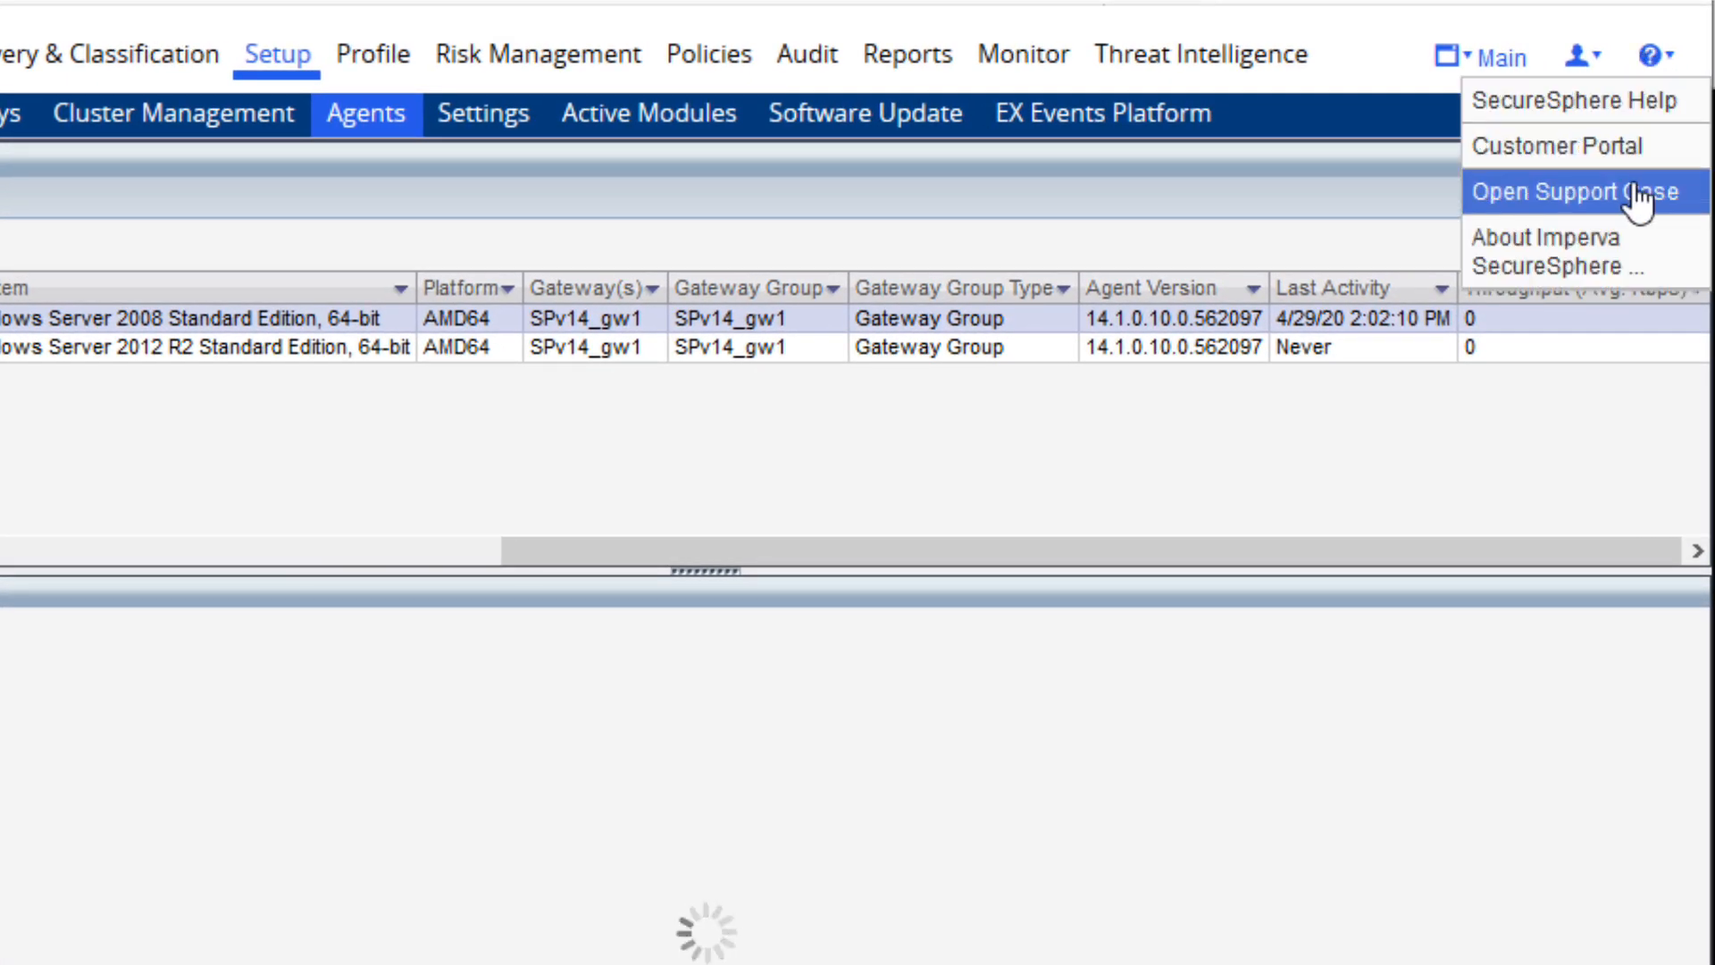